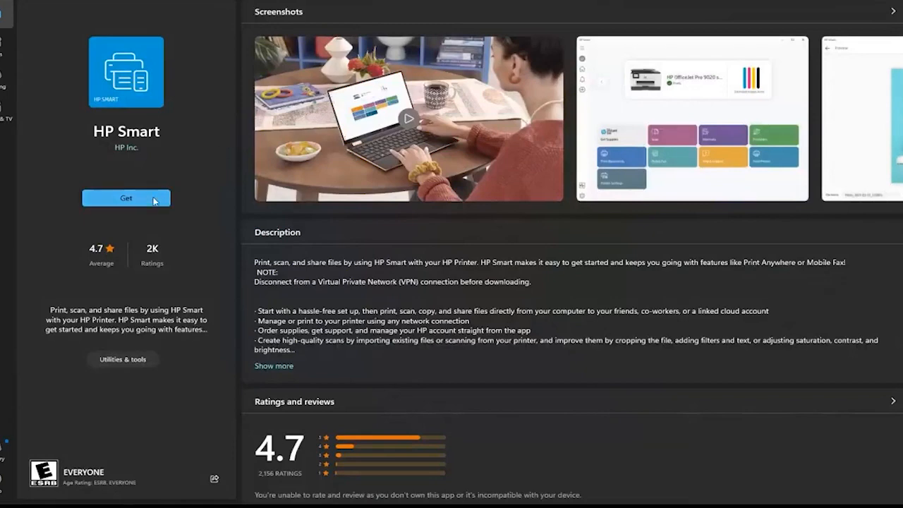
Install HP Smart from its Microsoft Store page via Get
{"action": "left_click", "coordinate": [126, 197]}
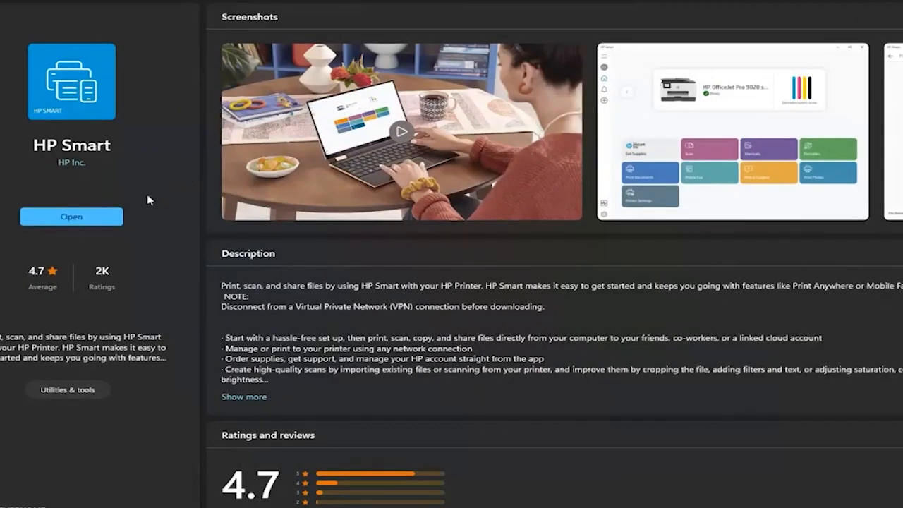
Launch HP Smart from the Store and choose Set Up a New Printer
{"action": "left_click", "coordinate": [70, 216]}
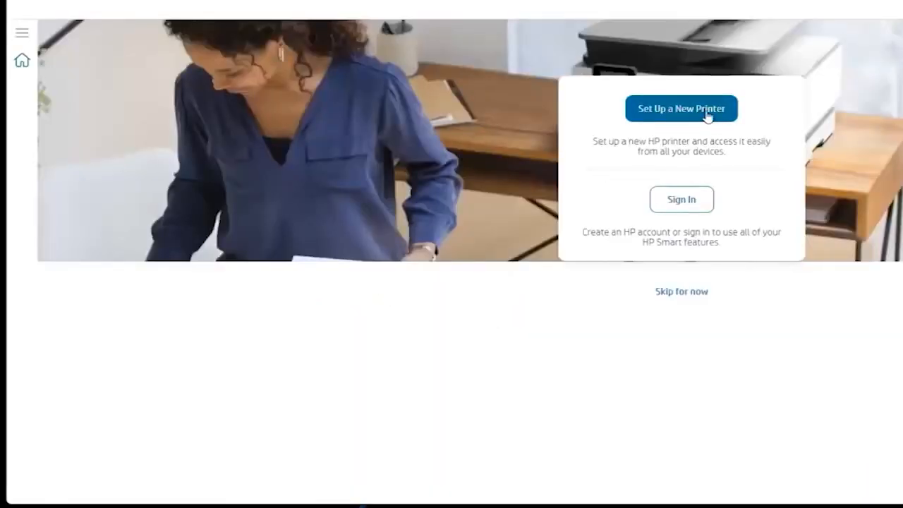
{"action": "left_click", "coordinate": [682, 109]}
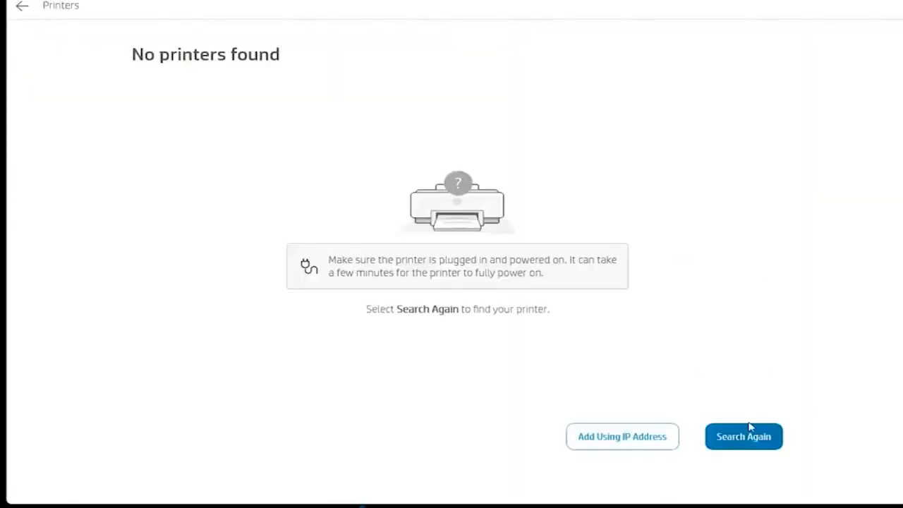
Search again to detect the USB printer, then decline Wi-Fi with Not Now
{"action": "left_click", "coordinate": [742, 436]}
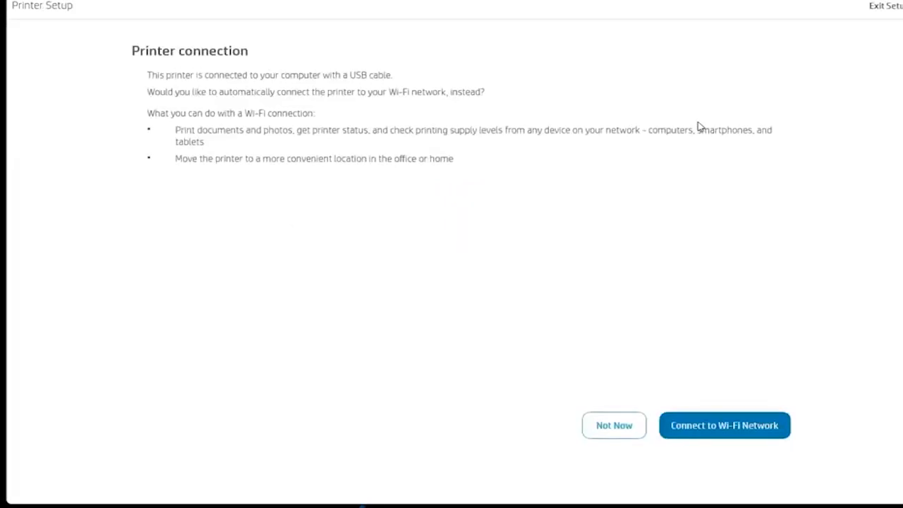
{"action": "mouse_move", "coordinate": [621, 425]}
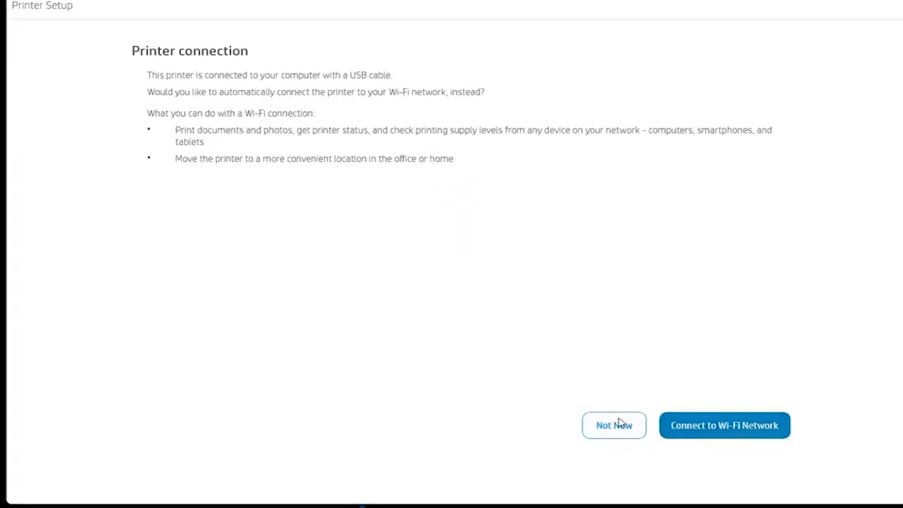
{"action": "left_click", "coordinate": [614, 425]}
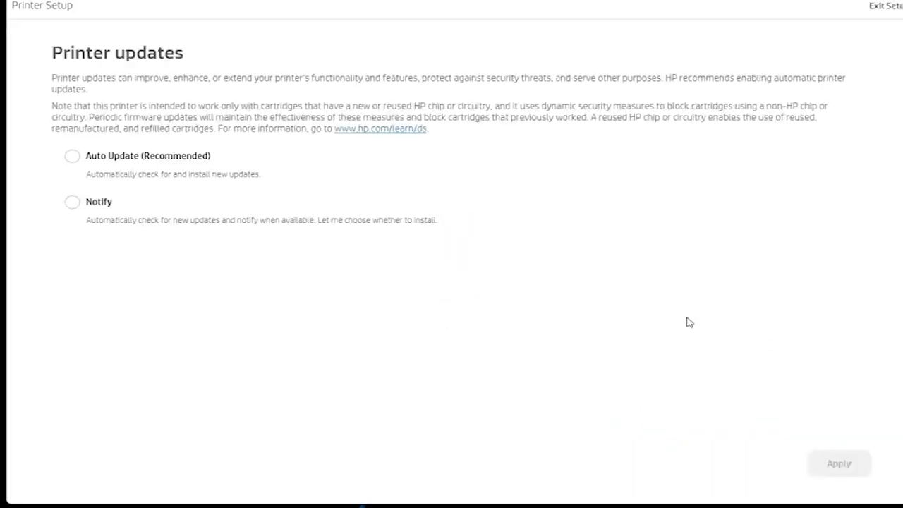